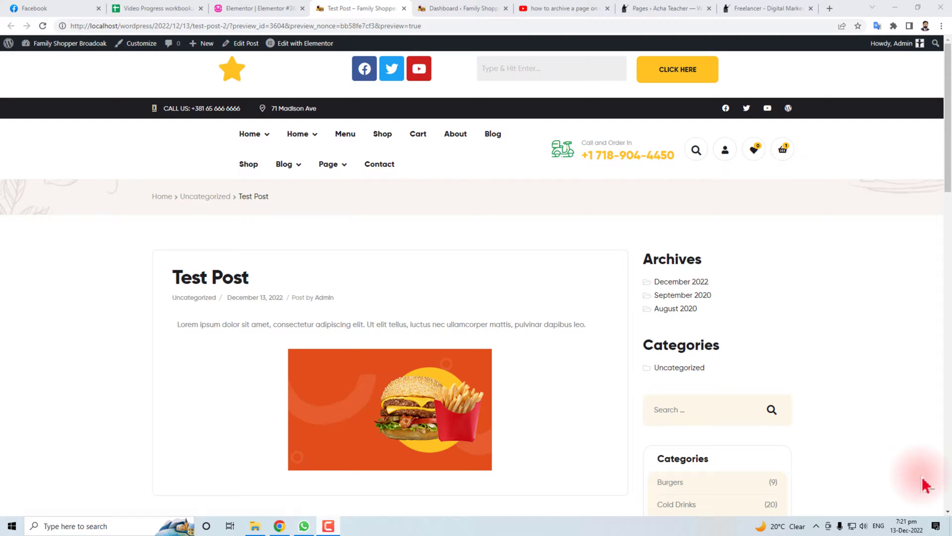
pyautogui.moveTo(178, 323)
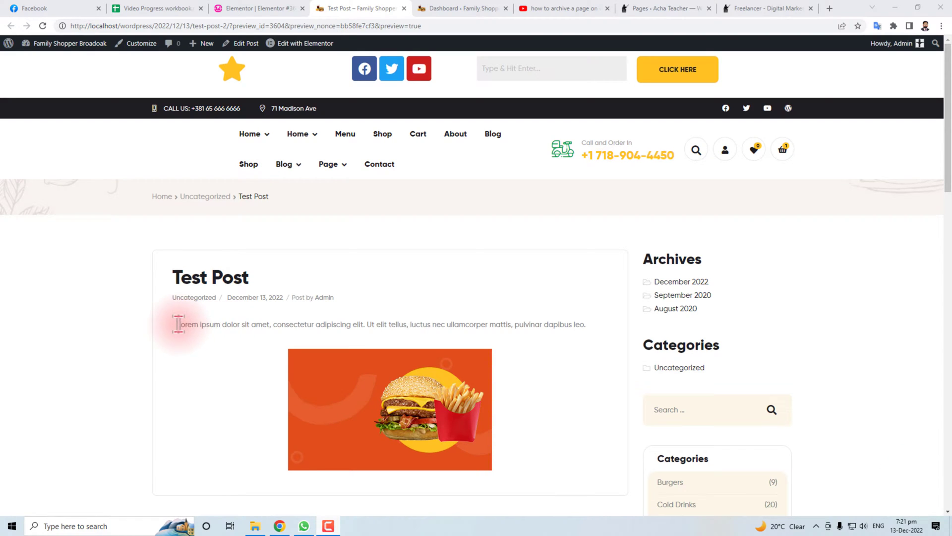
pyautogui.moveTo(444, 323)
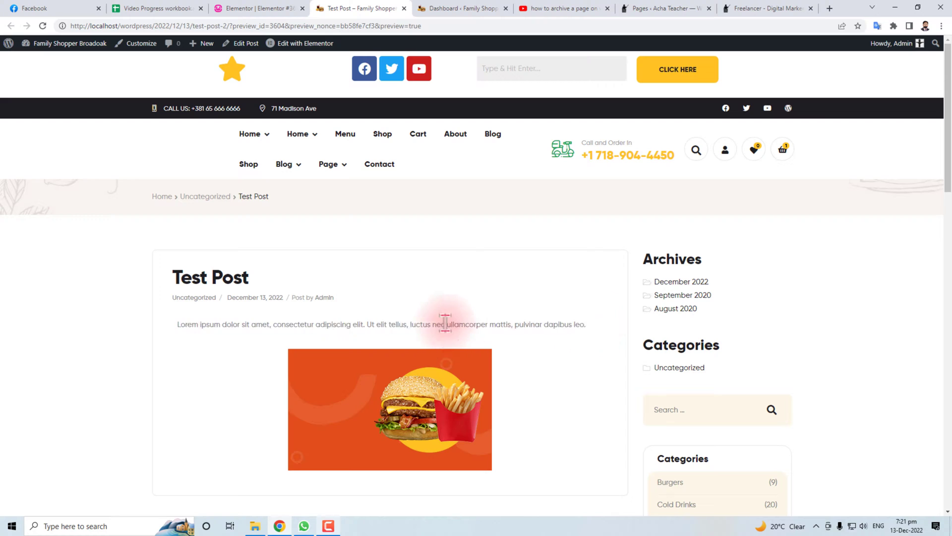
# Go from the lorem ipsum page to the dashboard's All Posts list via the Posts menu
pyautogui.scroll(-3)
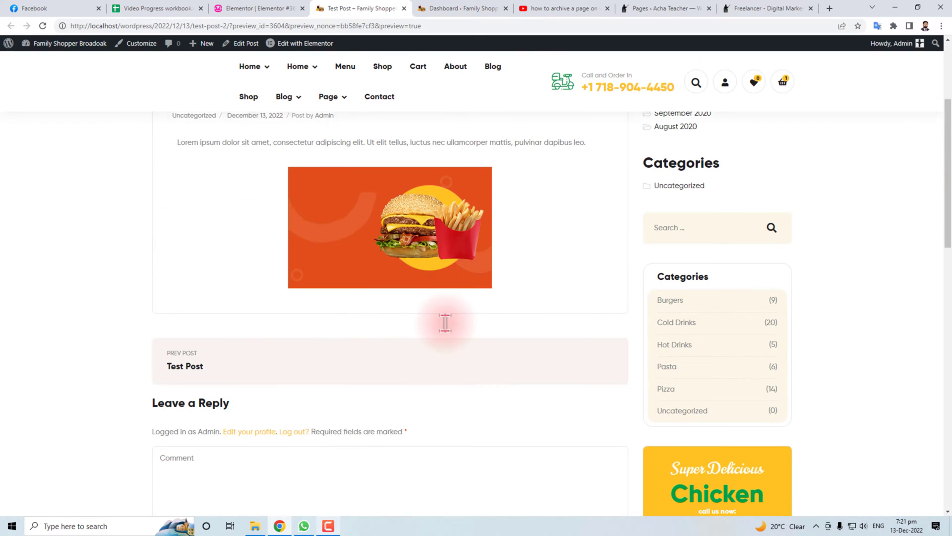
pyautogui.scroll(3)
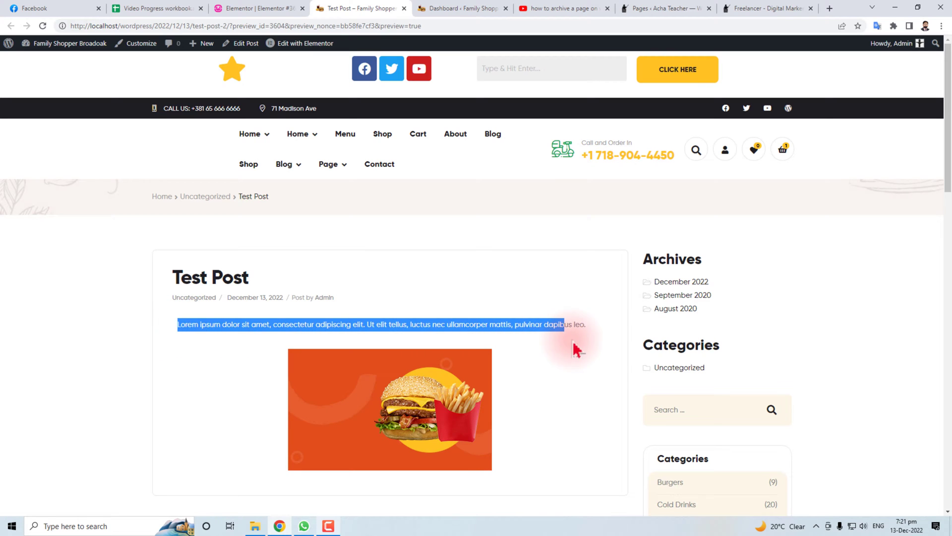
pyautogui.click(306, 323)
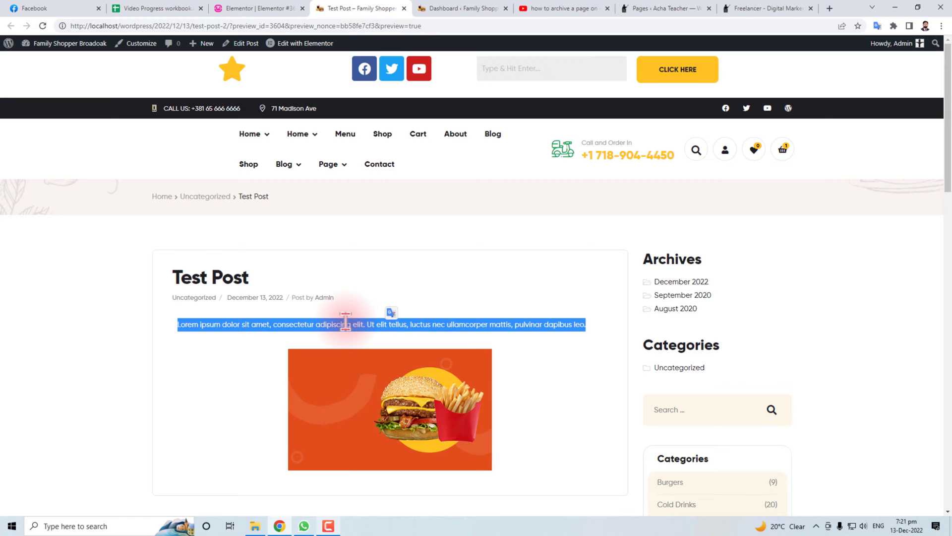
pyautogui.click(460, 8)
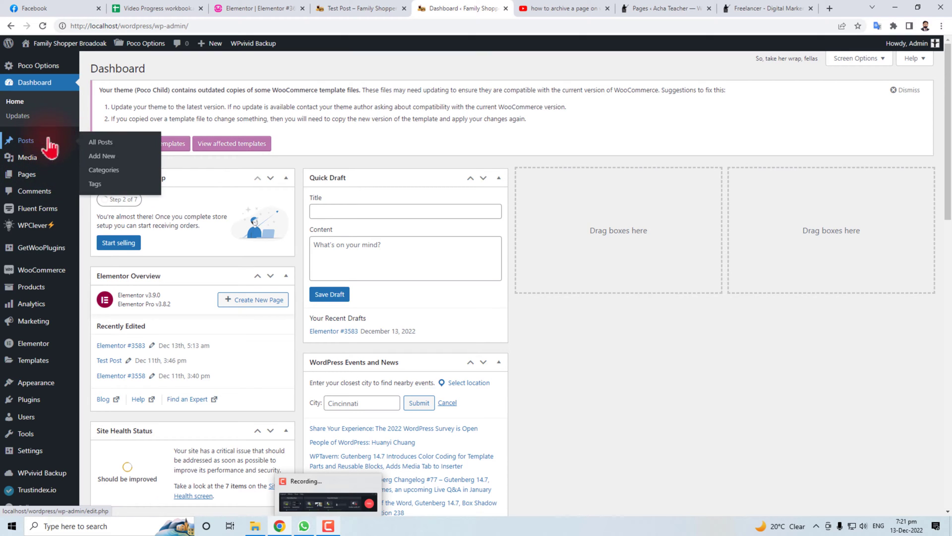
pyautogui.moveTo(101, 142)
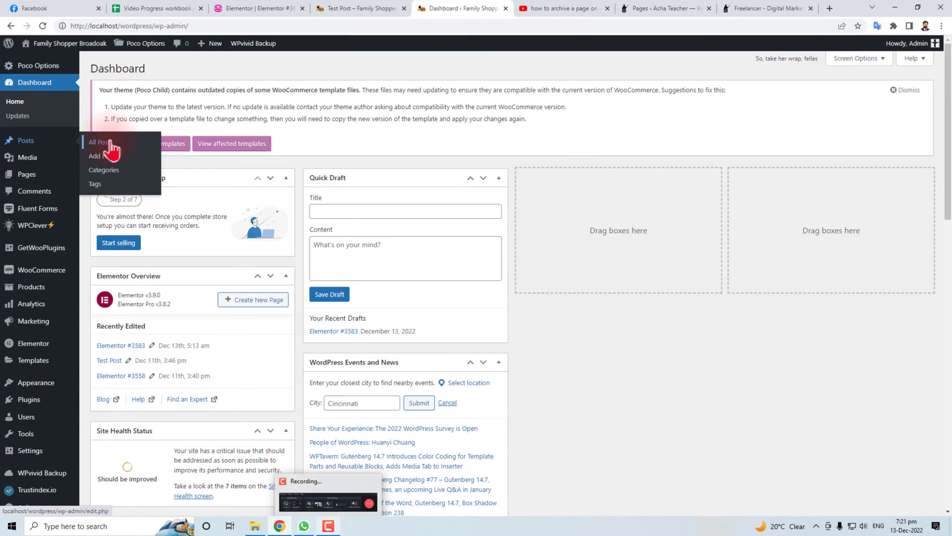
pyautogui.click(101, 142)
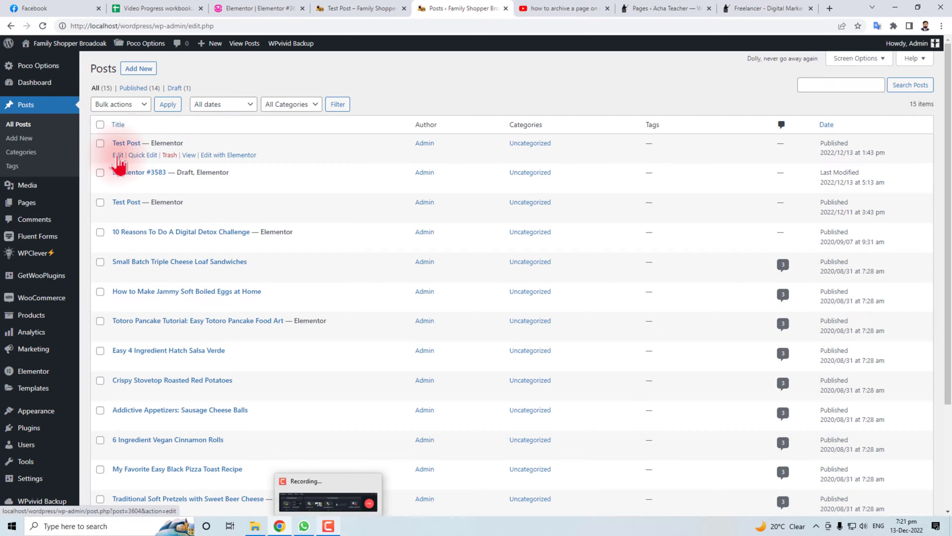
# Open Test Post for editing and hand it over to the Elementor builder
pyautogui.click(117, 155)
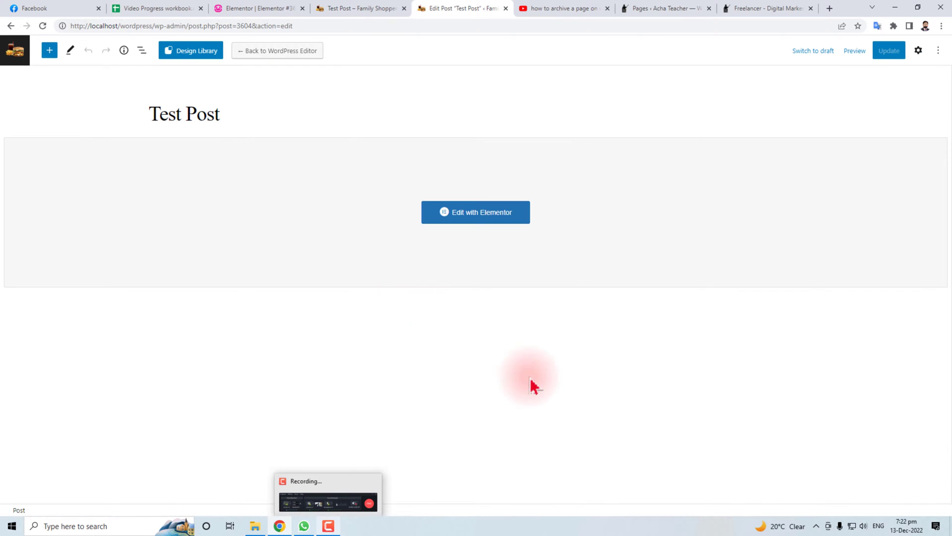
pyautogui.moveTo(456, 426)
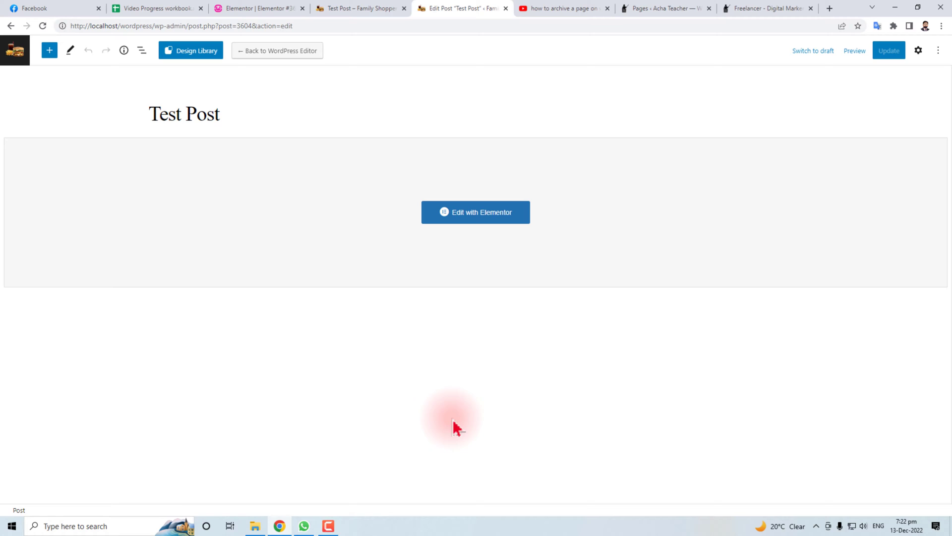
pyautogui.moveTo(464, 234)
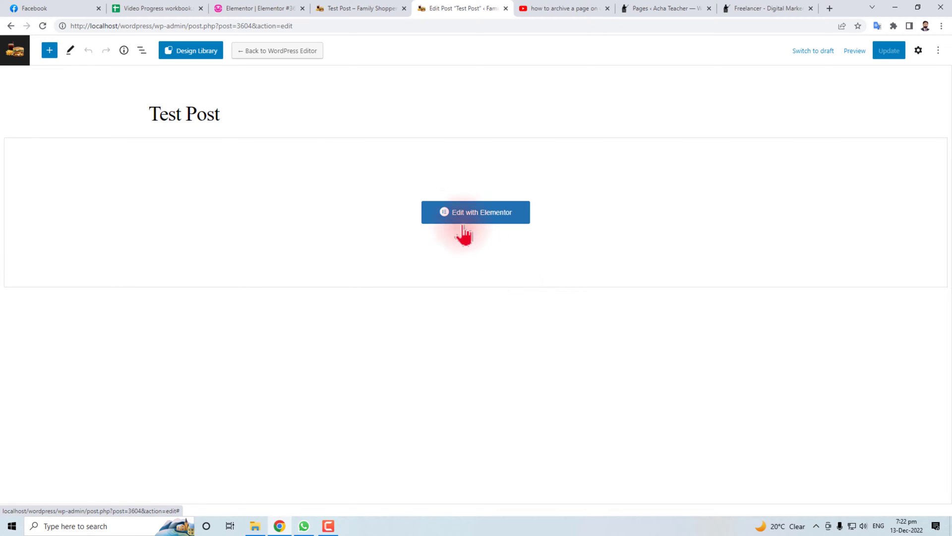
pyautogui.click(475, 213)
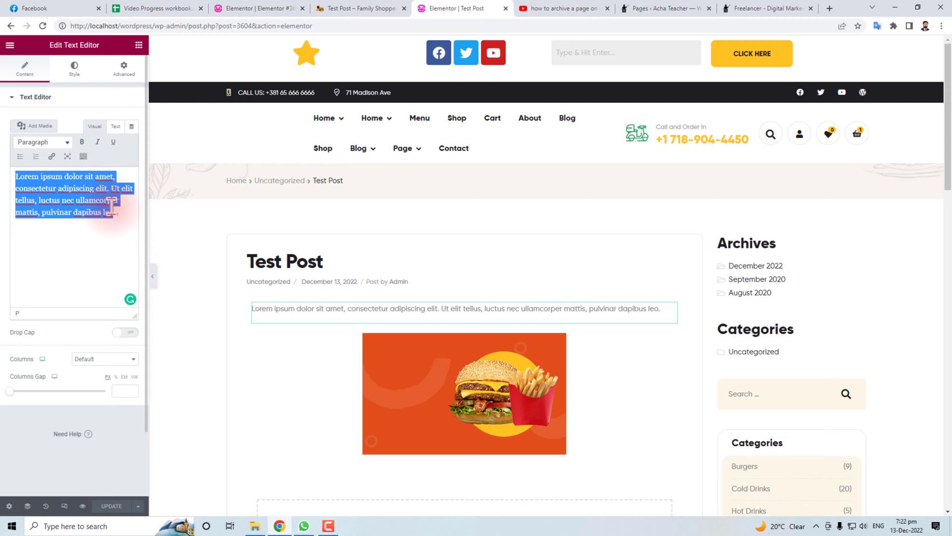
# Toggle the Text Editor widget between Text and Visual views, then show its Style settings
pyautogui.click(115, 126)
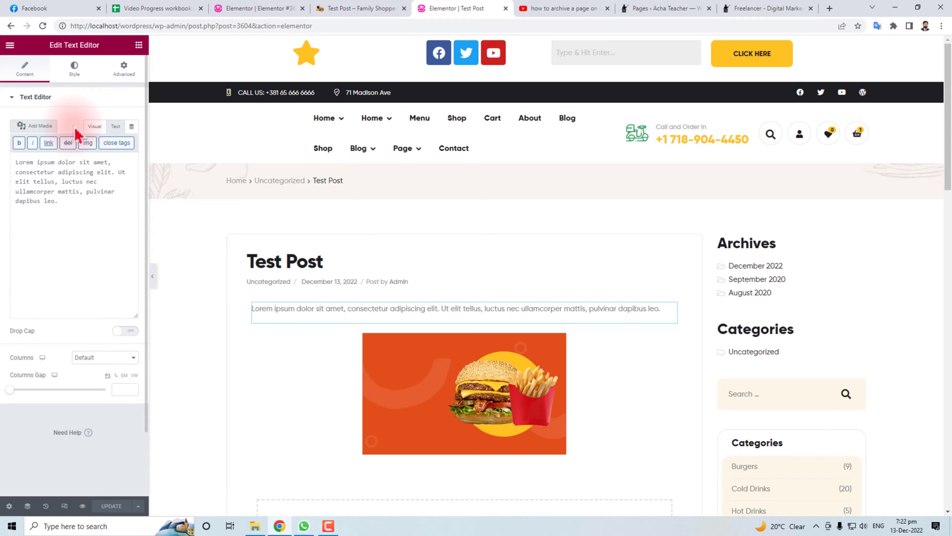
pyautogui.click(94, 128)
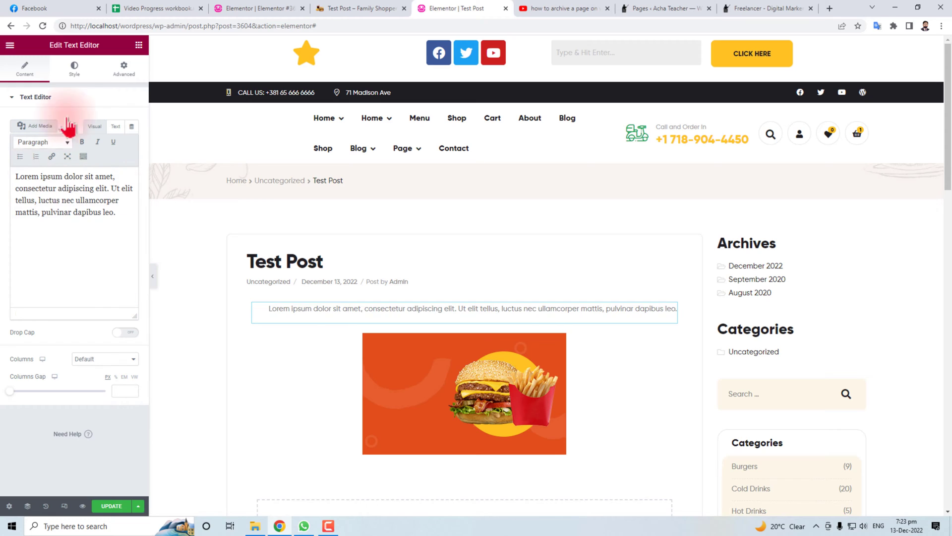
pyautogui.click(74, 66)
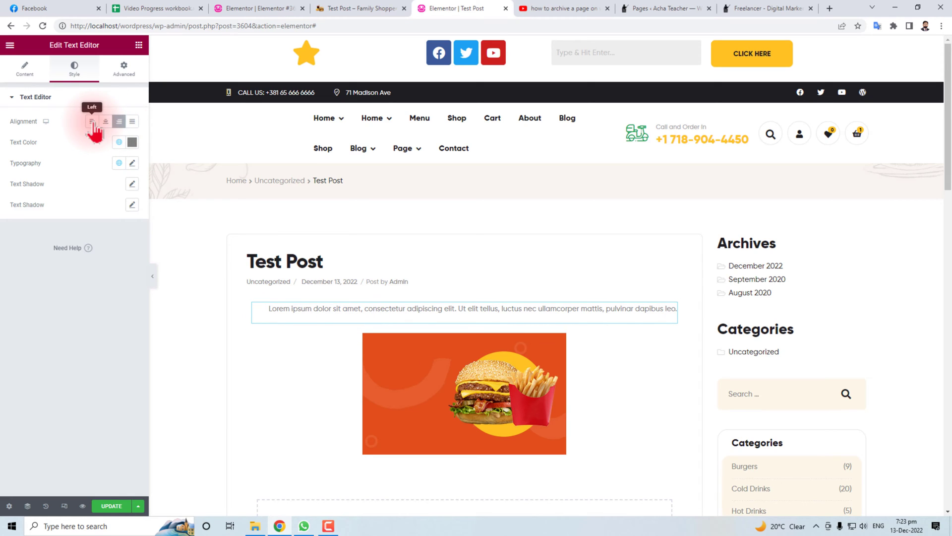
# Set the paragraph's alignment to Center, then select the section holding the burger image
pyautogui.click(92, 121)
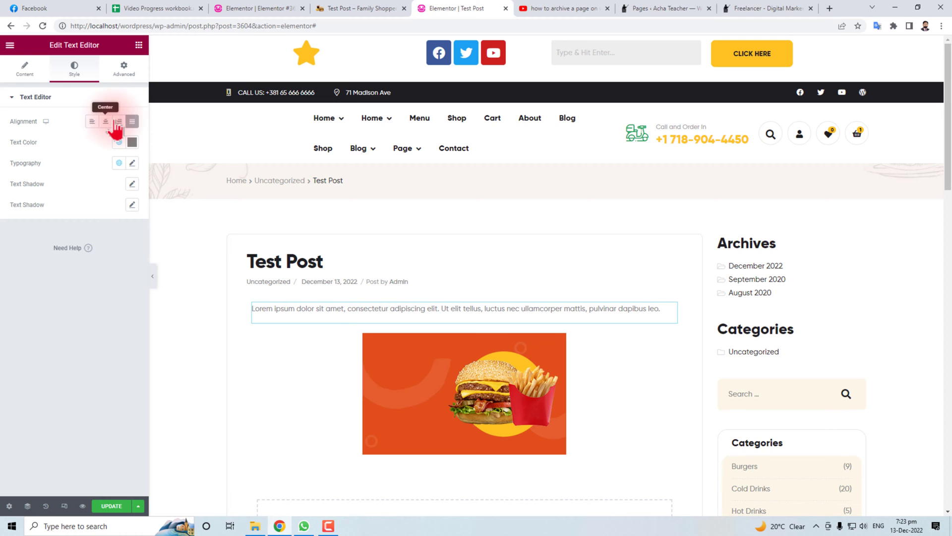
pyautogui.click(105, 121)
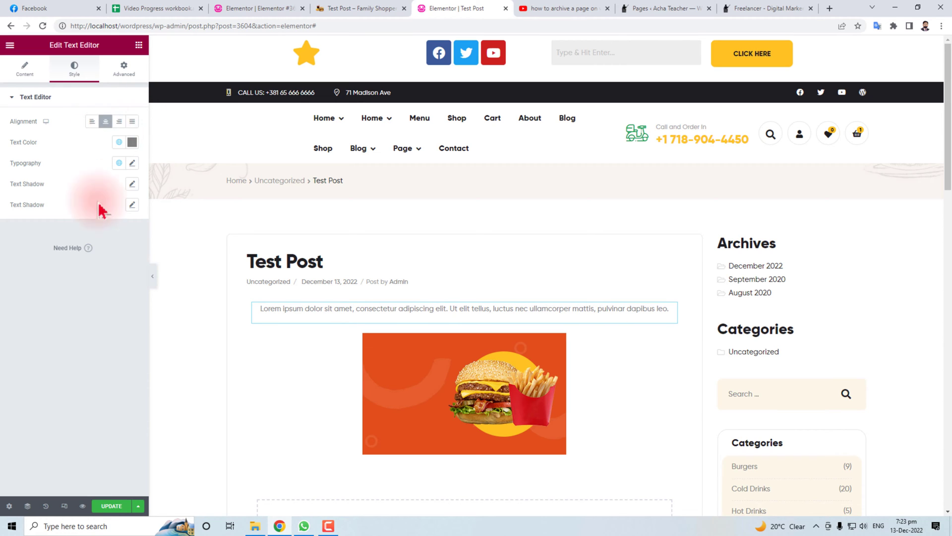
pyautogui.moveTo(58, 261)
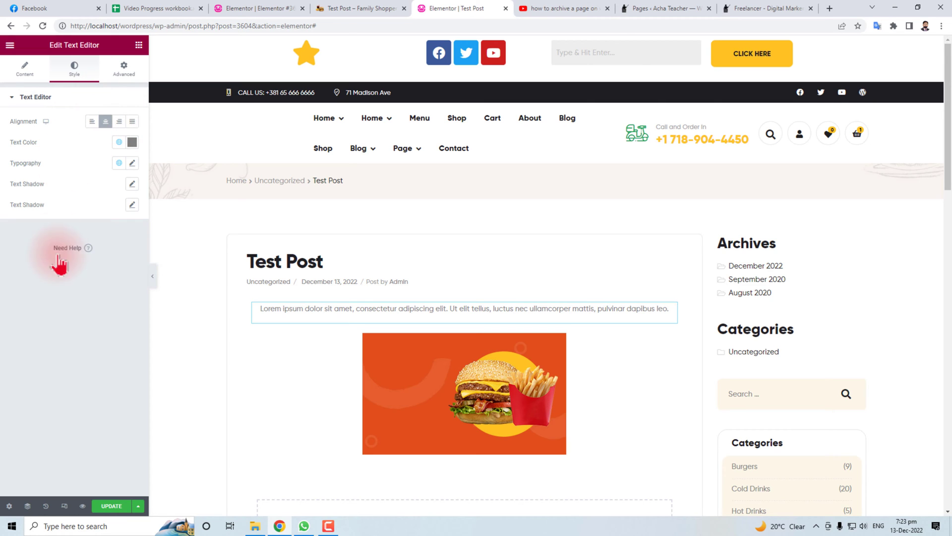
pyautogui.moveTo(142, 473)
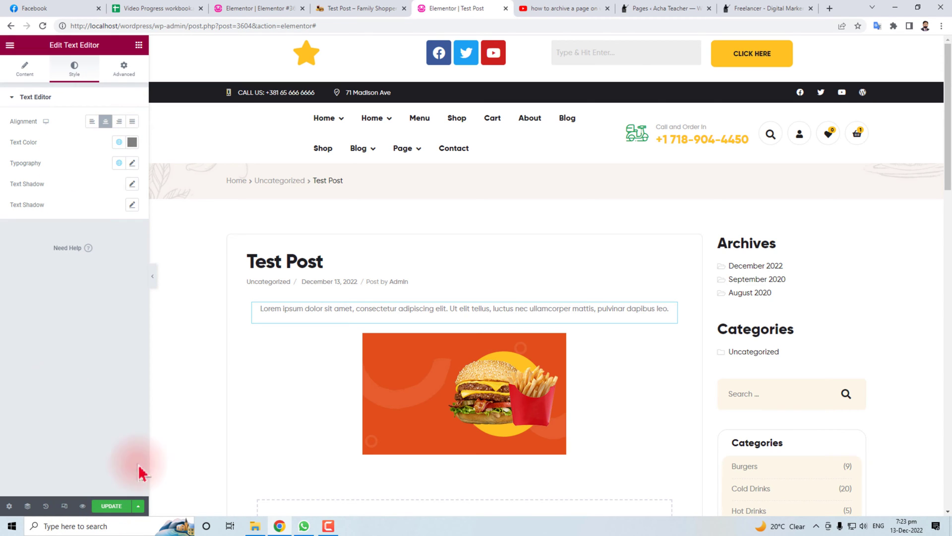
pyautogui.moveTo(32, 367)
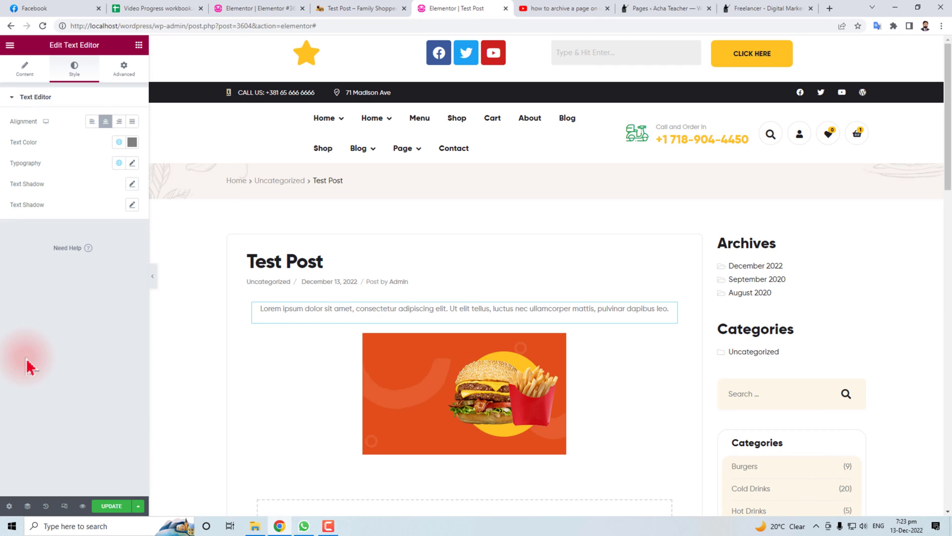
pyautogui.click(321, 425)
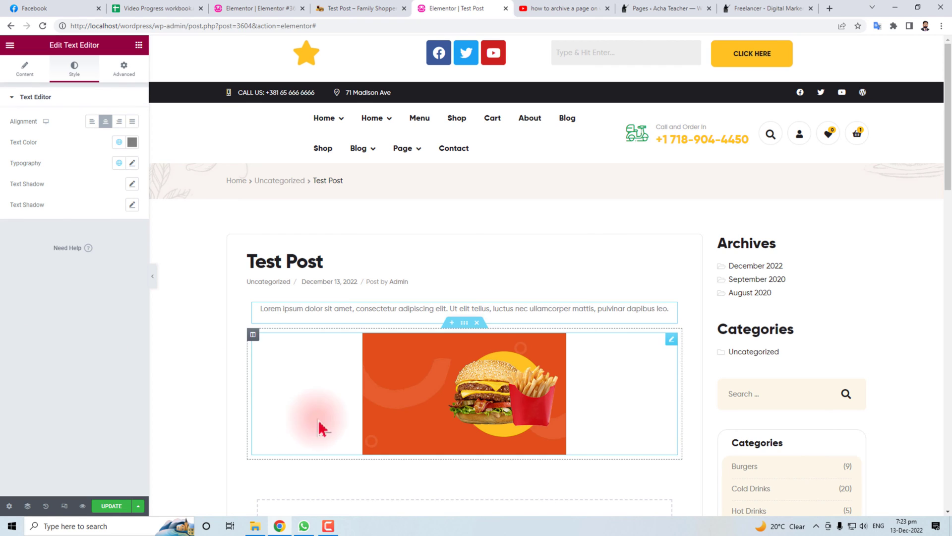